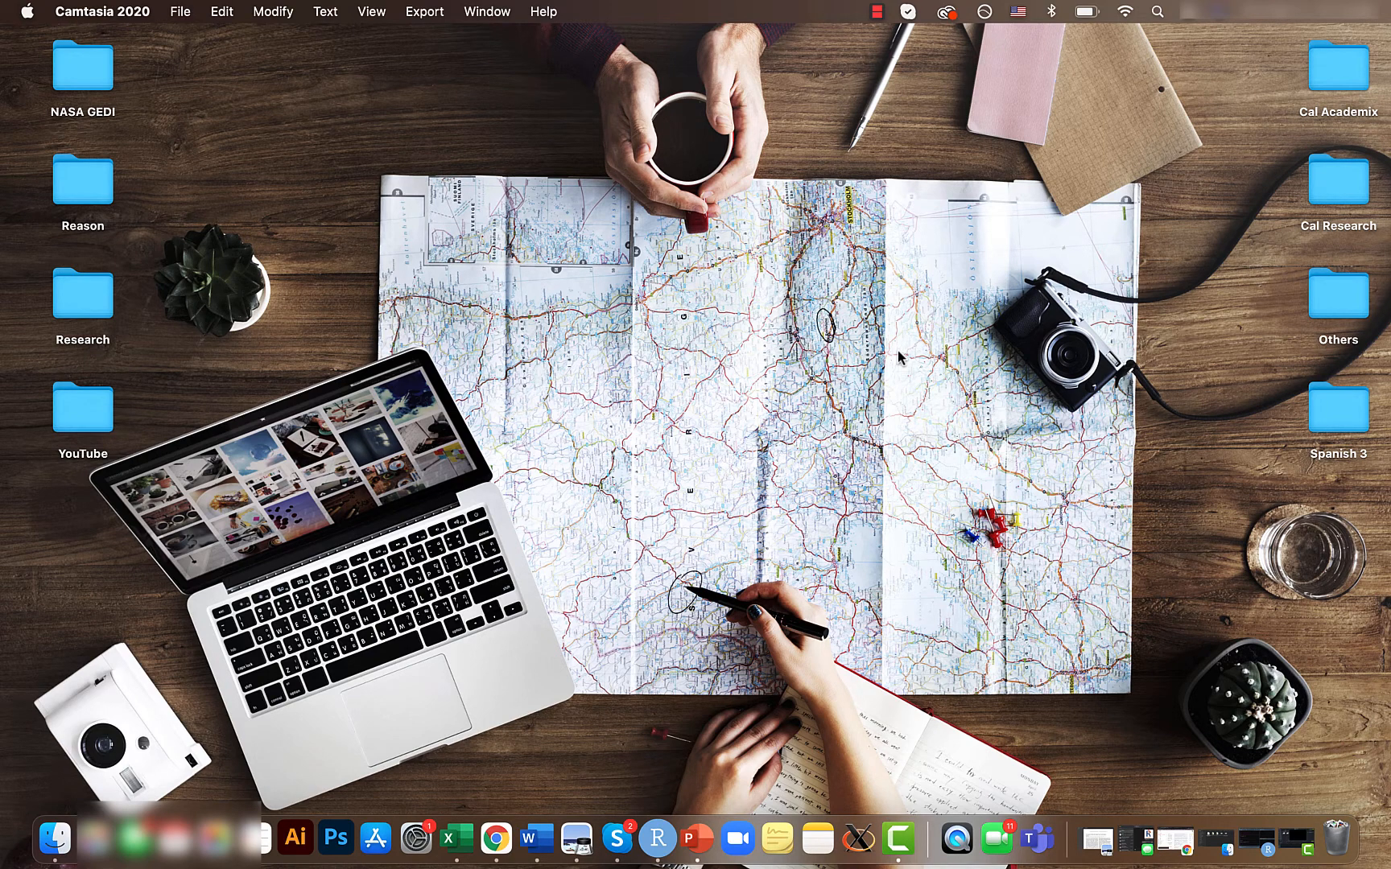
pyautogui.moveTo(733, 701)
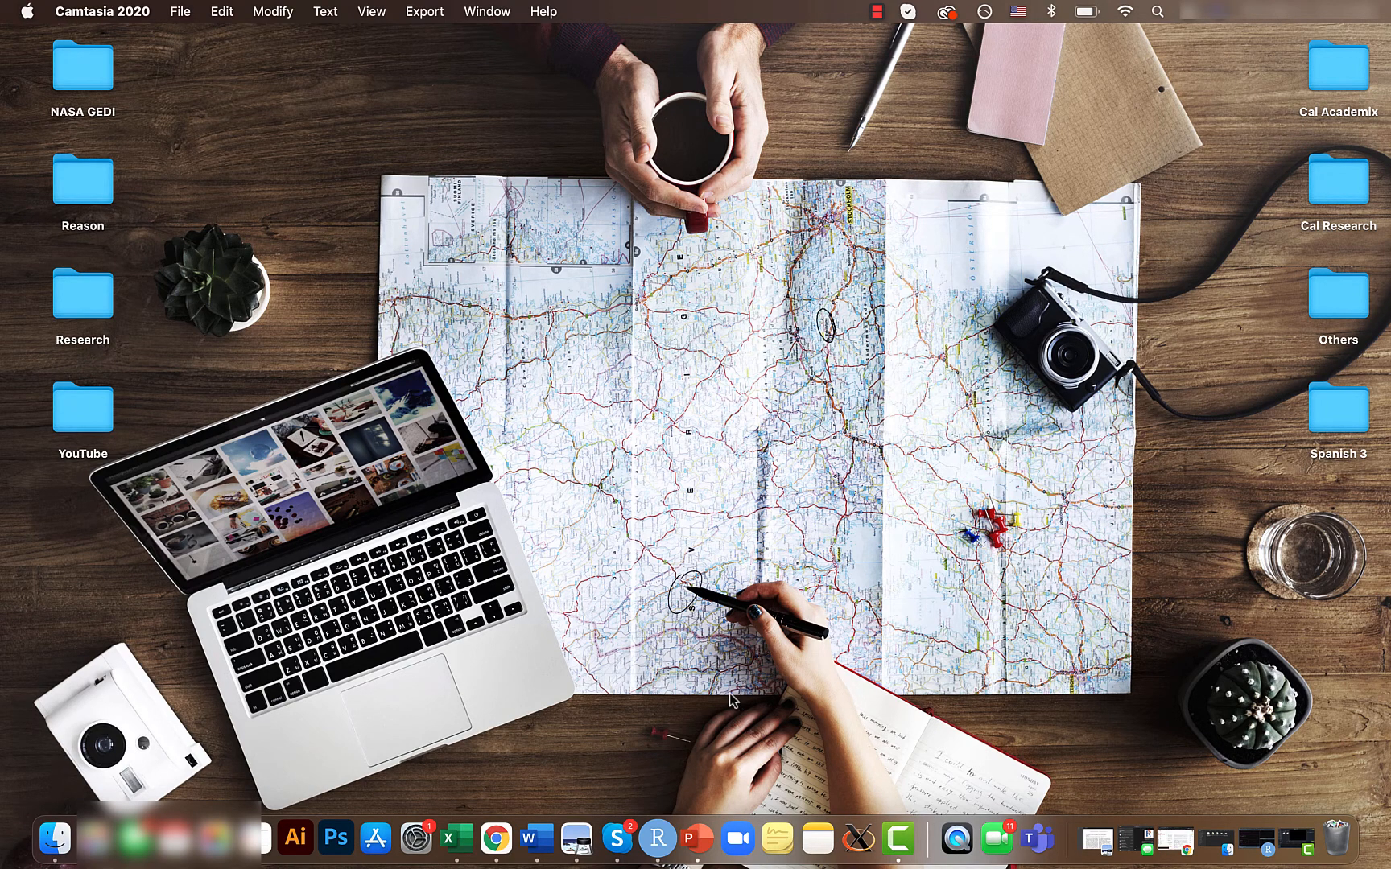
# Switch from the desktop to the RStudio window with the density-plot script
pyautogui.click(674, 837)
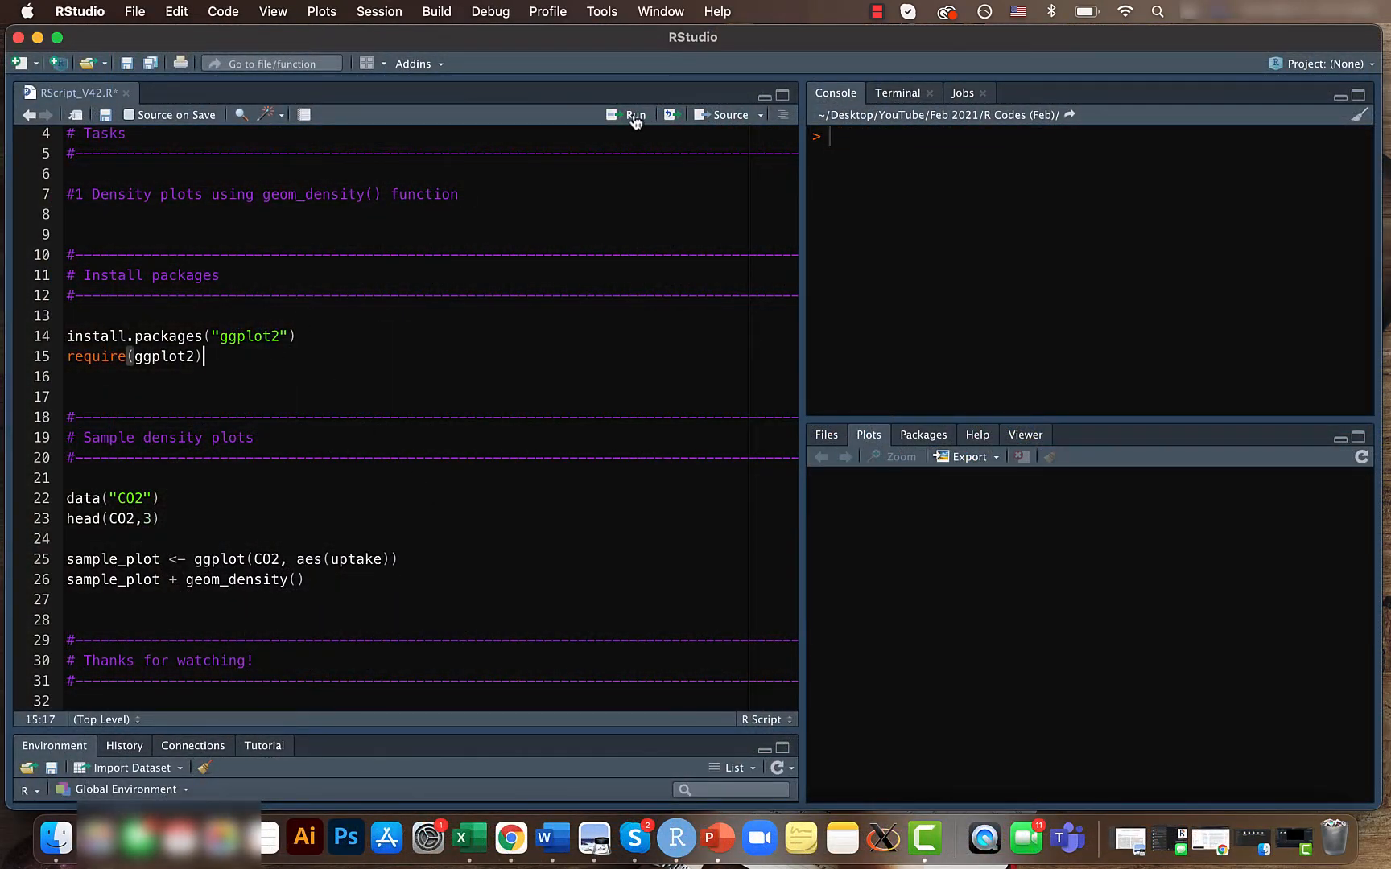
# Run require(ggplot2), data("CO2") and head(CO2,3) so the console prints the first three rows
pyautogui.click(635, 114)
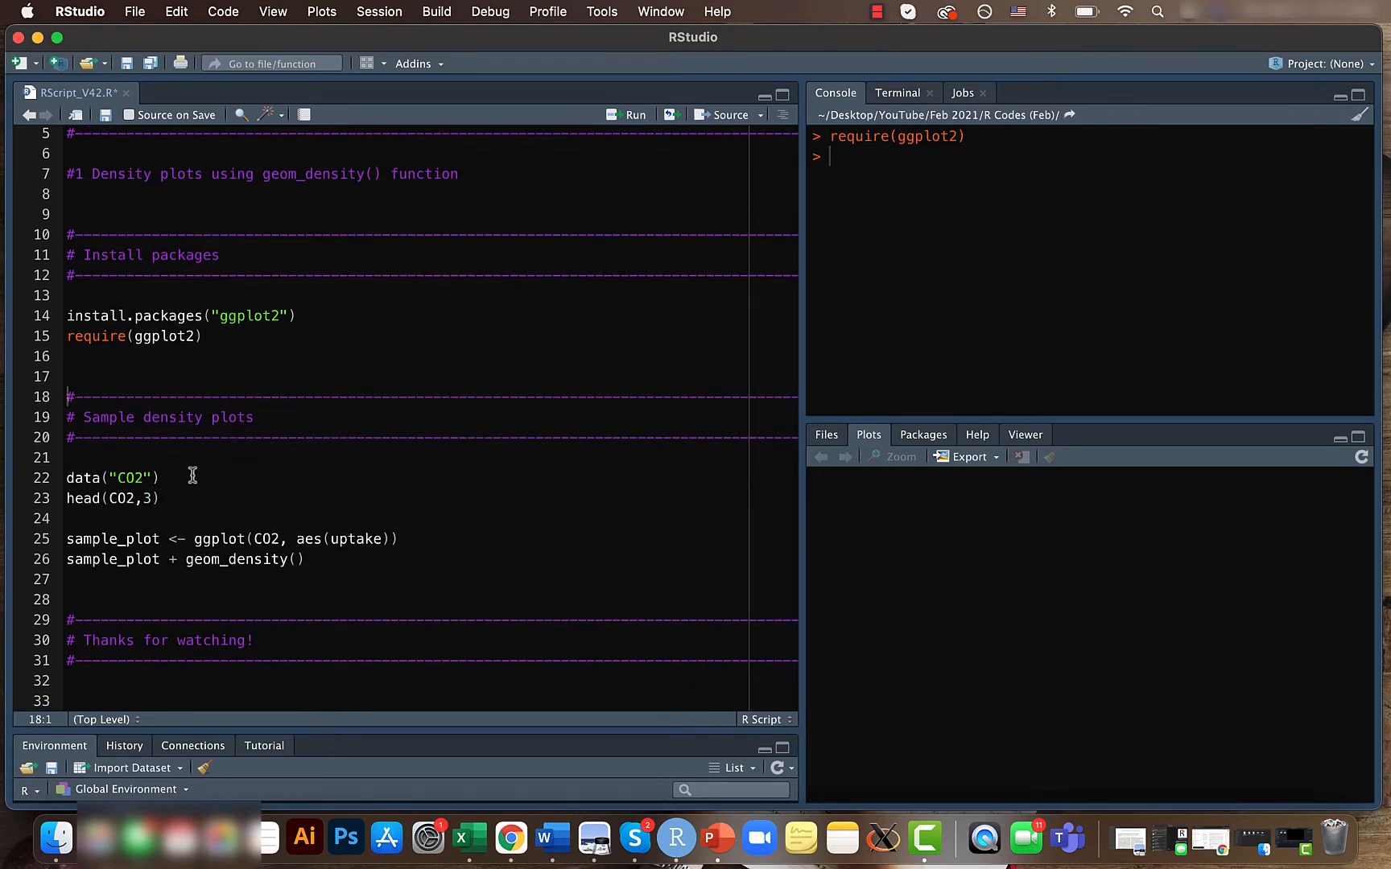
pyautogui.click(71, 396)
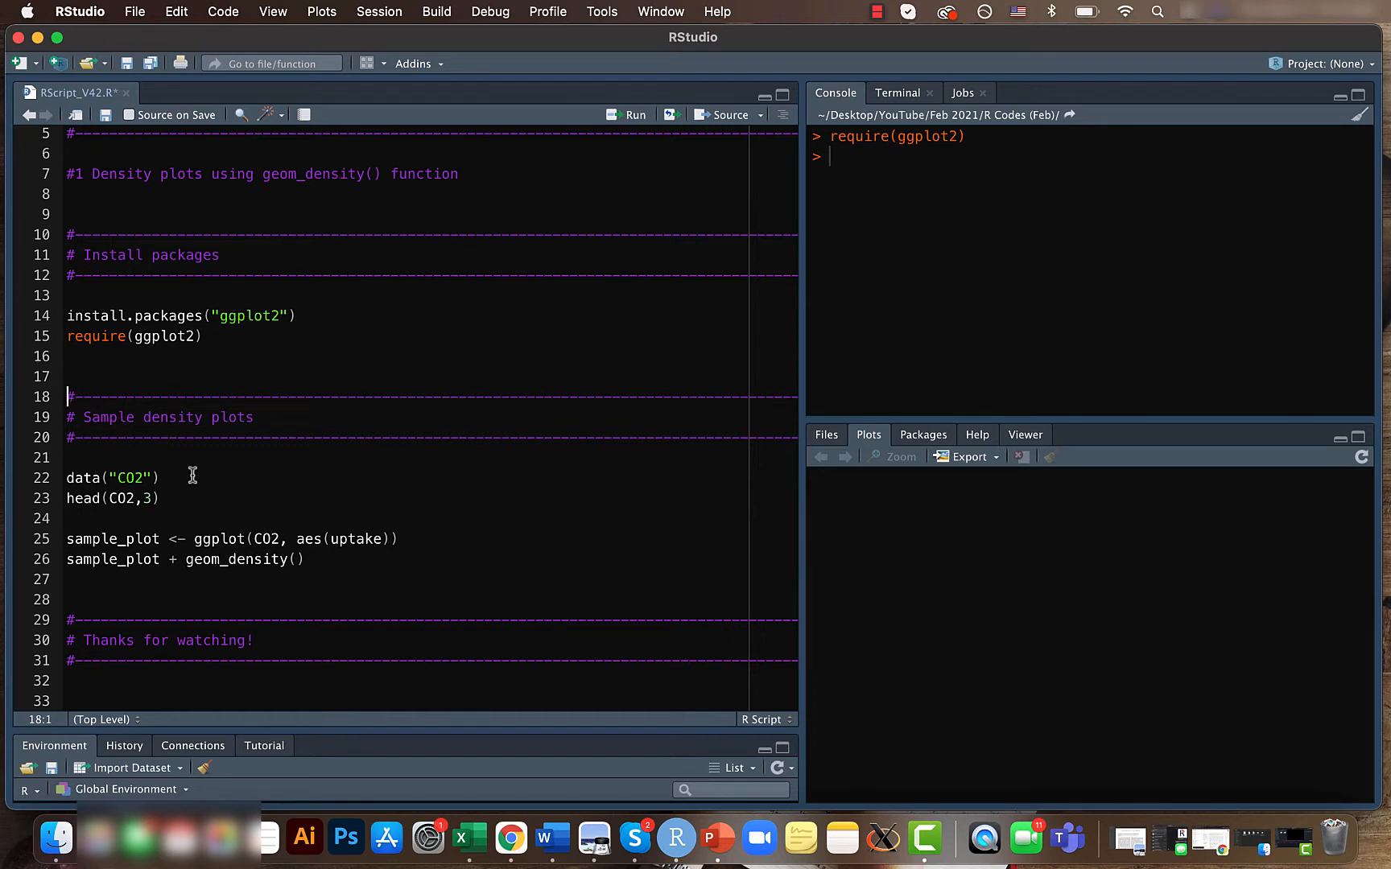
pyautogui.click(633, 116)
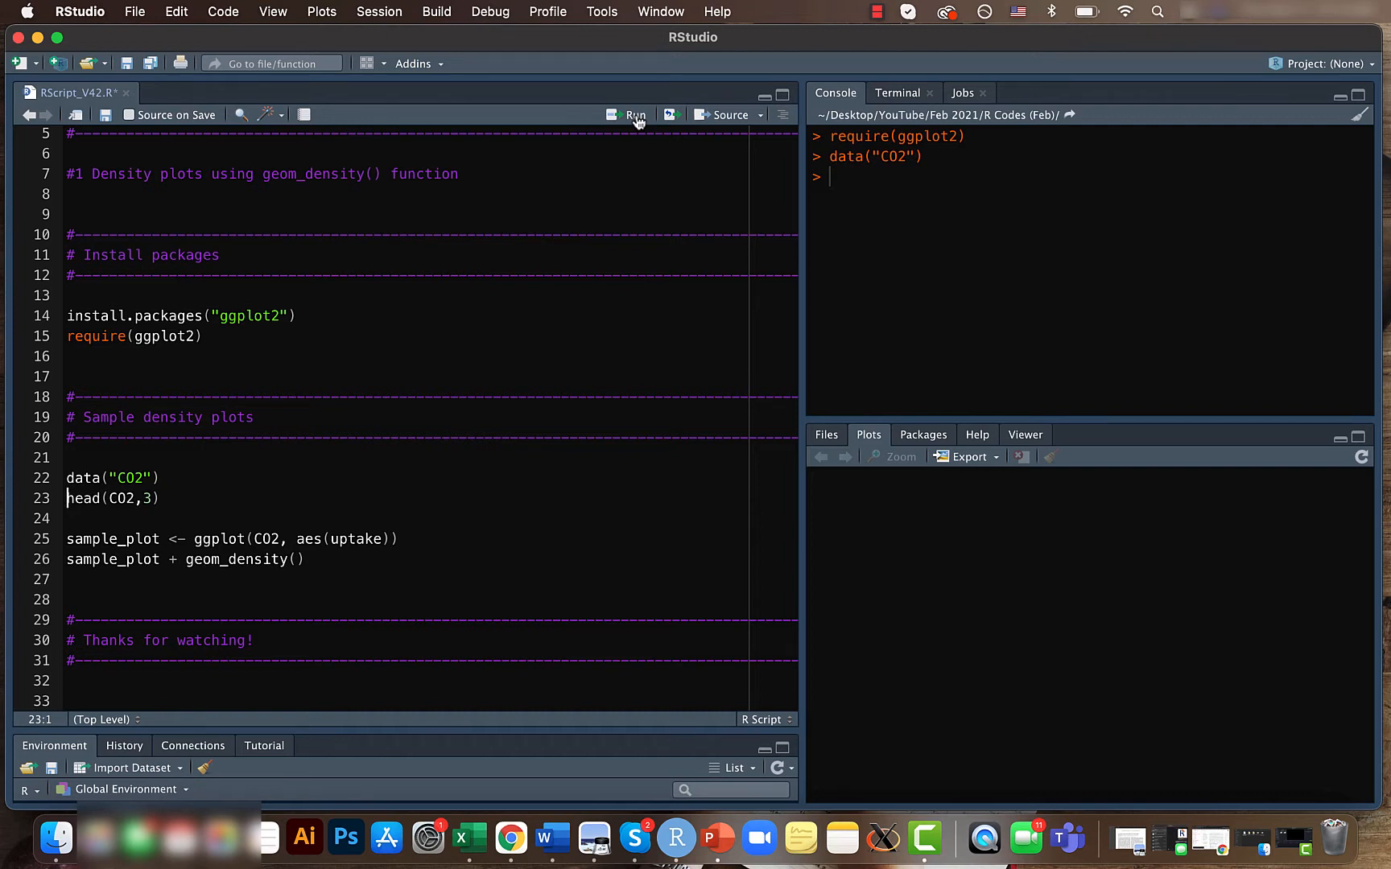
pyautogui.click(635, 115)
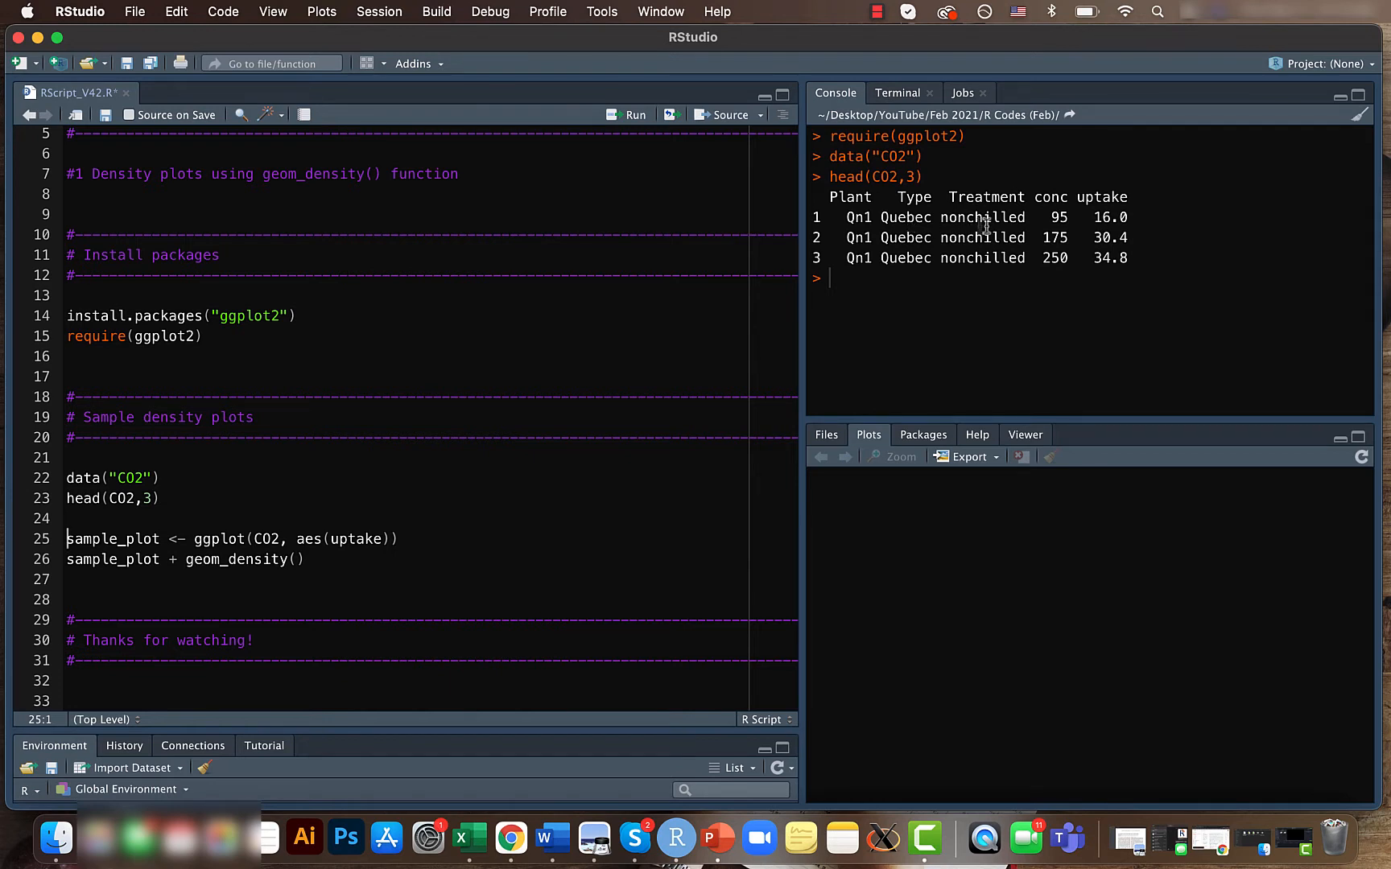
pyautogui.moveTo(1114, 197)
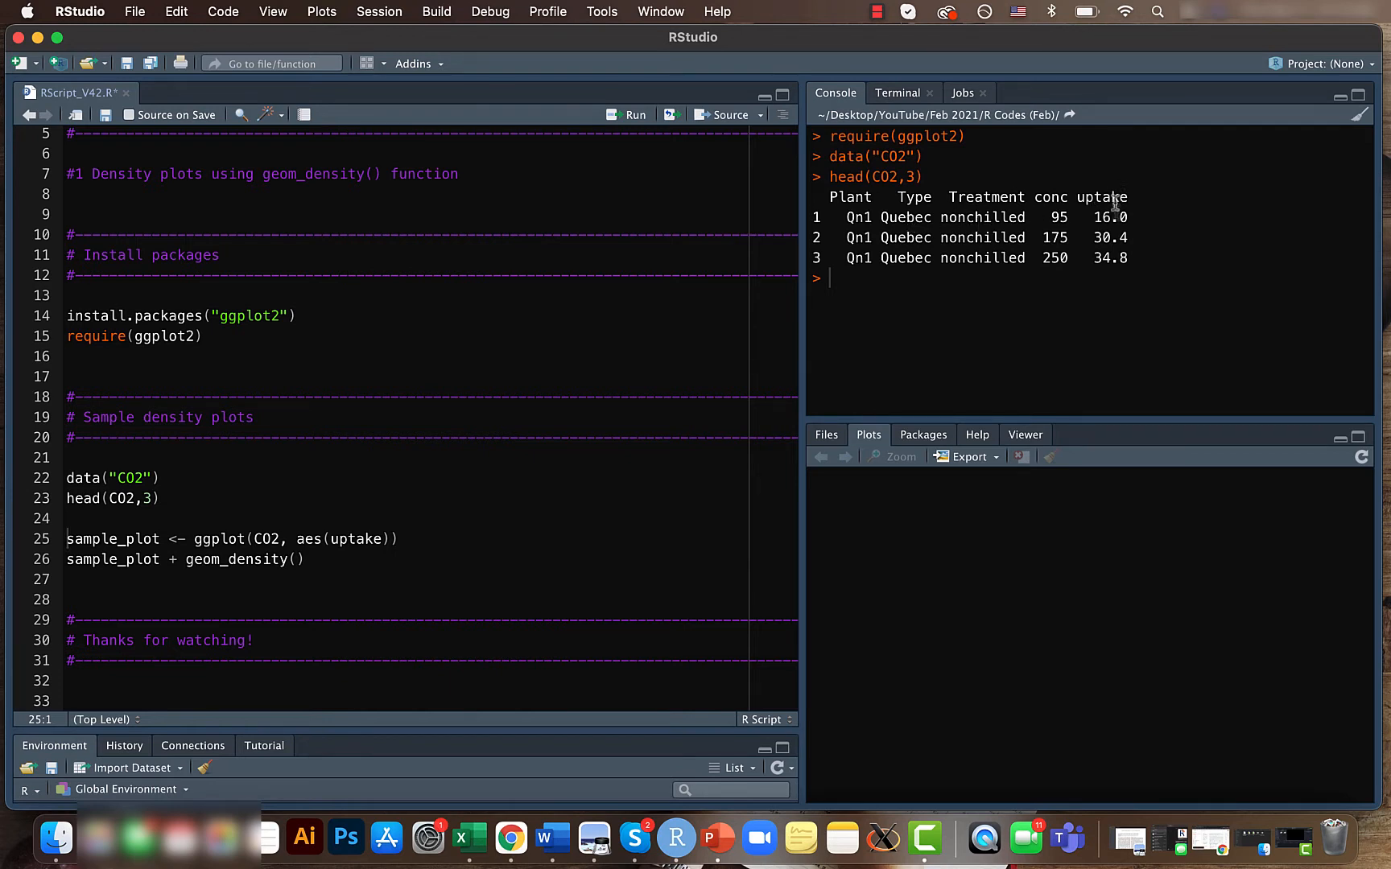
# Build sample_plot <- ggplot(CO2, aes(uptake)) and render it with geom_density()
pyautogui.click(401, 538)
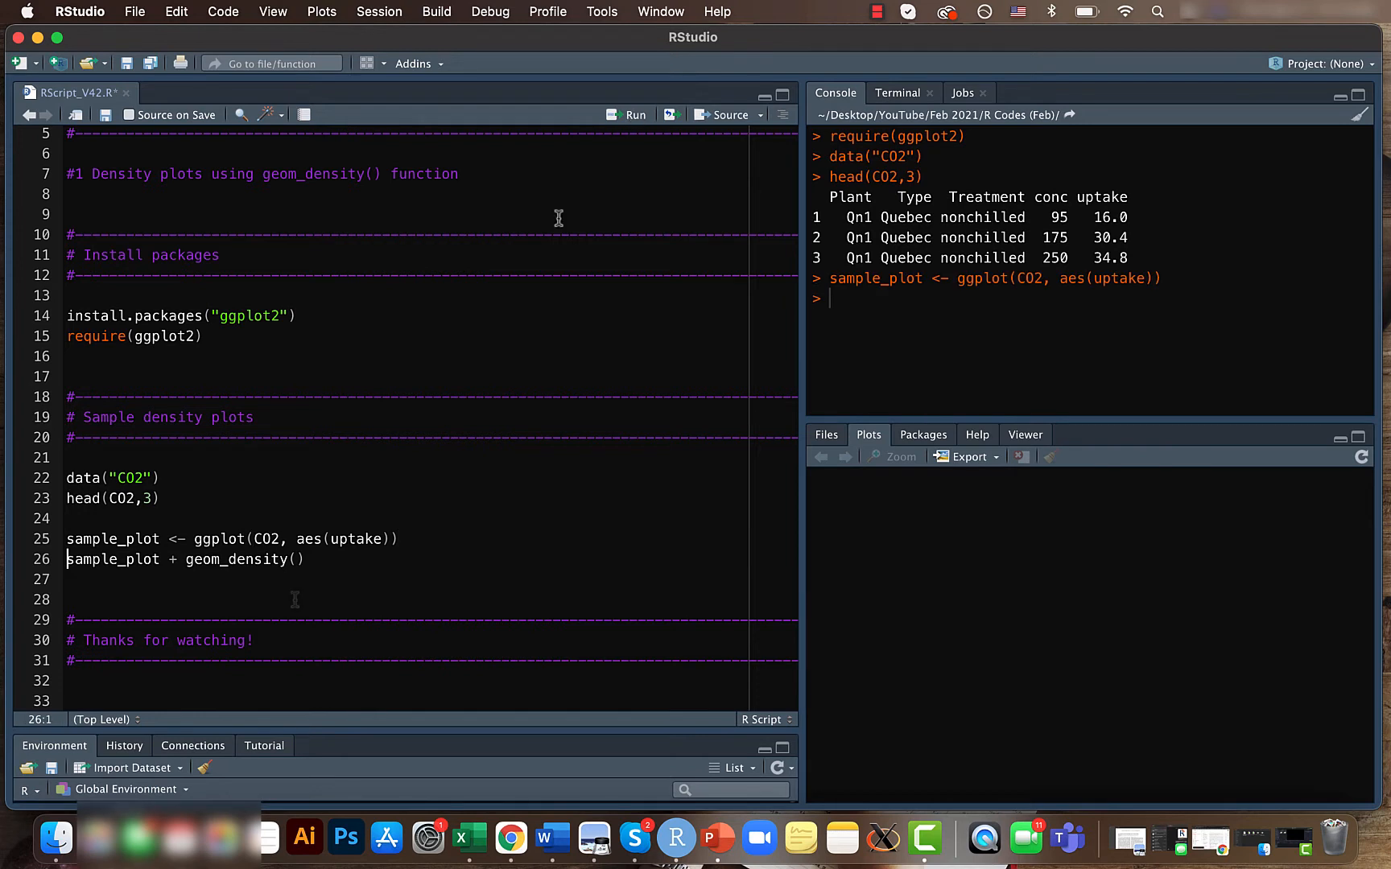
pyautogui.moveTo(333, 556)
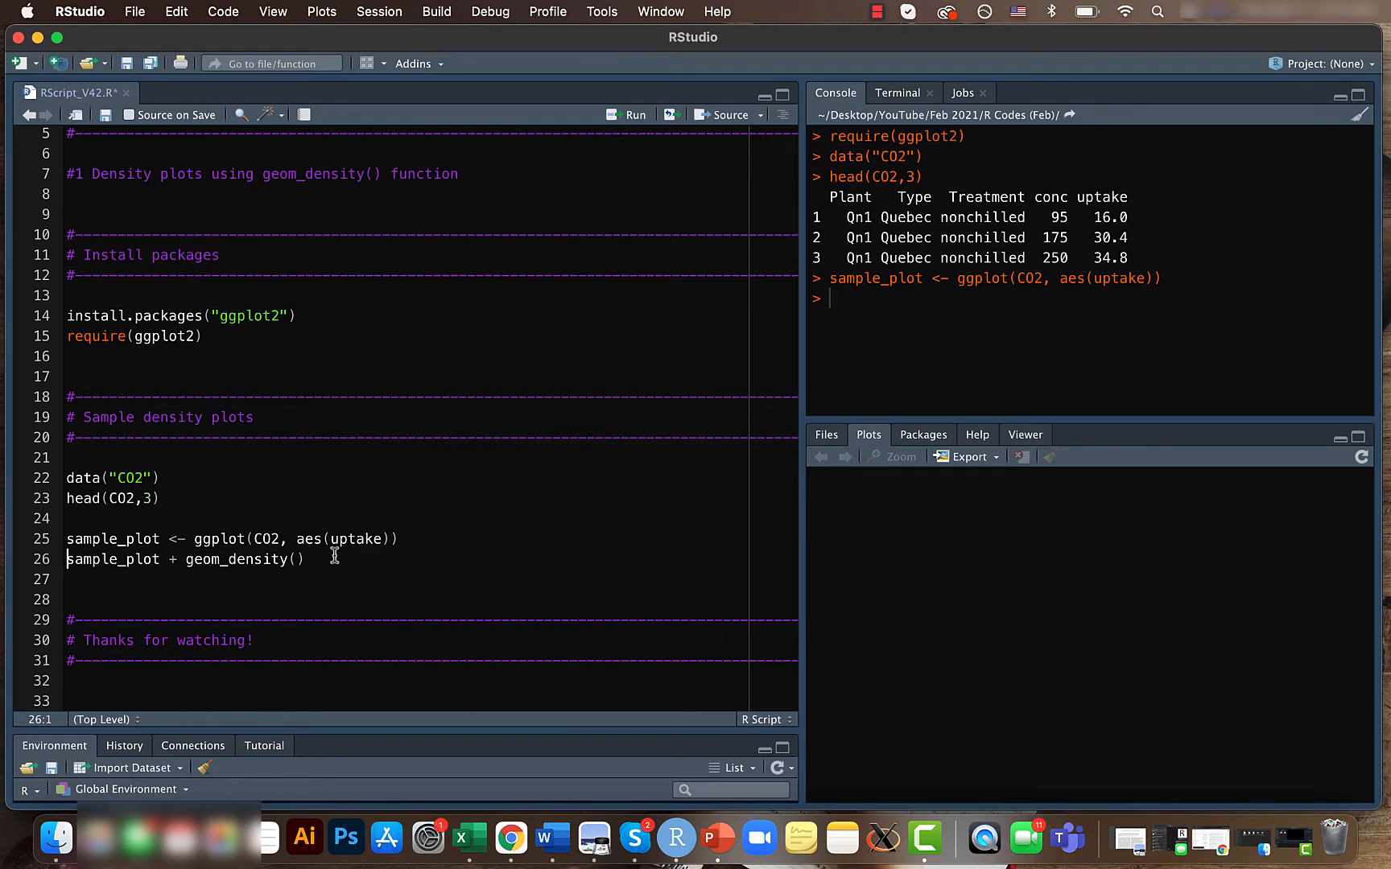
pyautogui.click(633, 116)
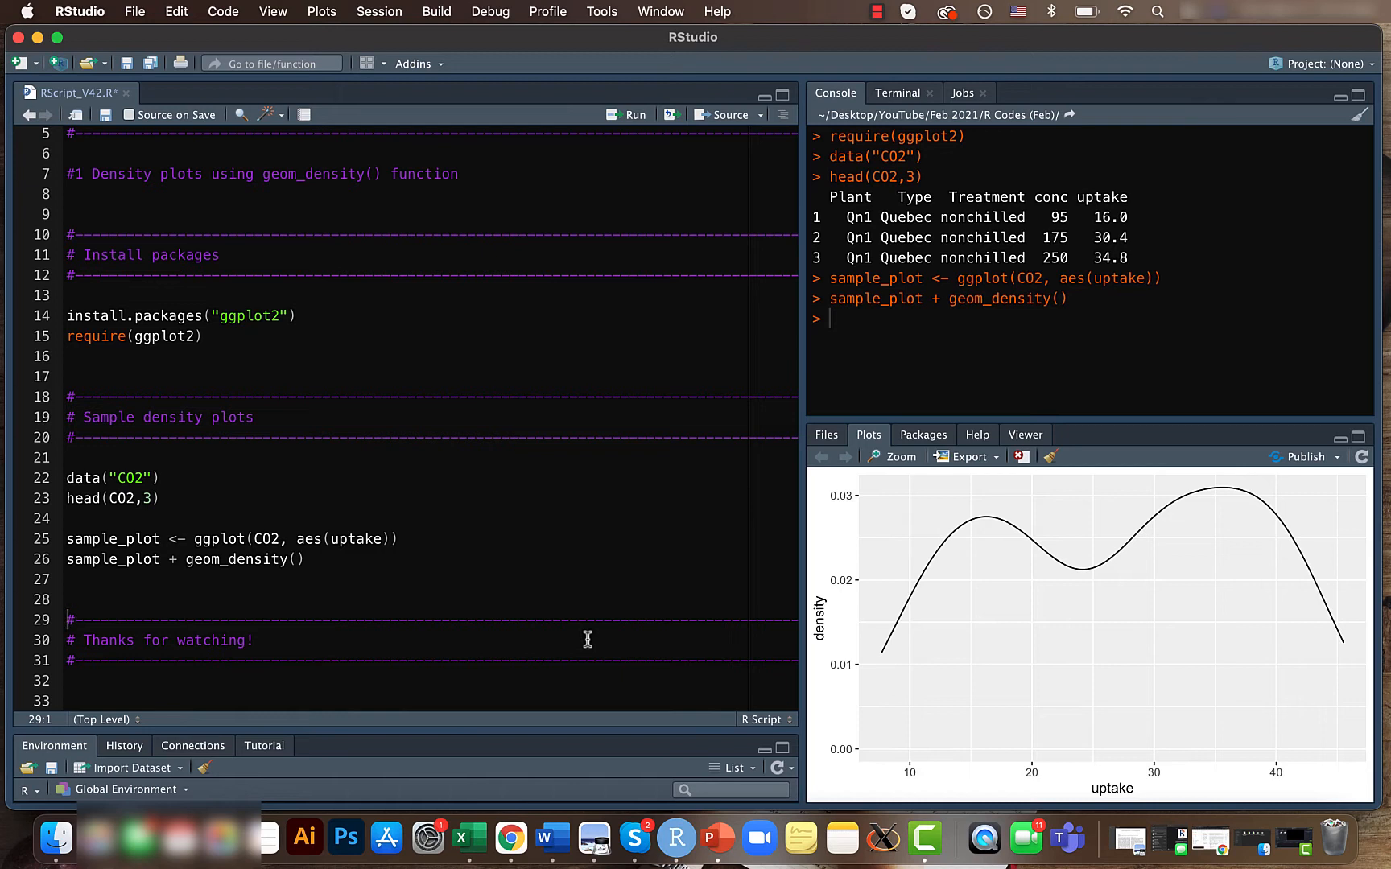
pyautogui.click(381, 538)
pyautogui.write(', fill ')
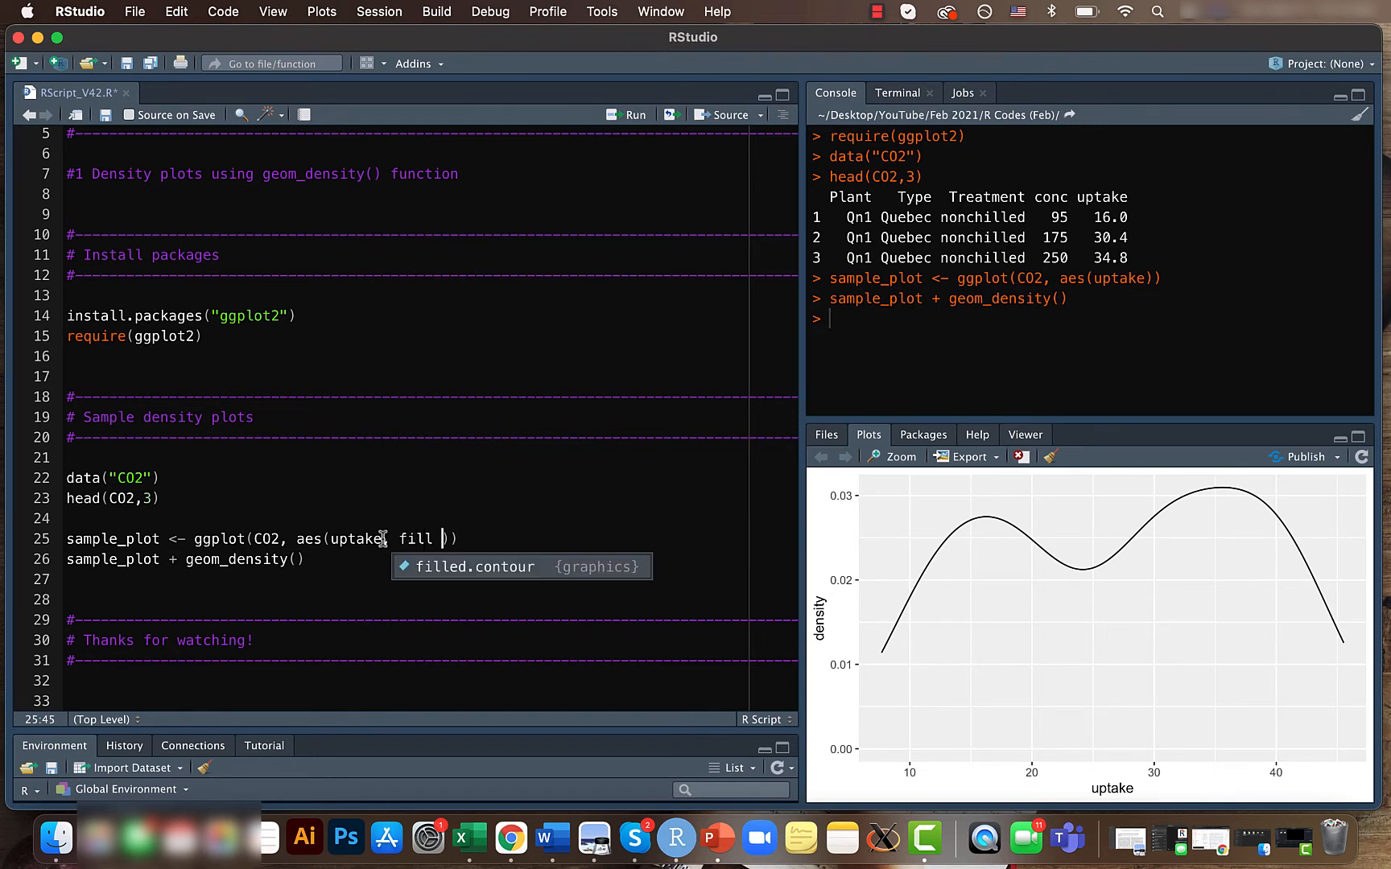
# Map fill = Plant in aes() and rerun so each Plant gets its own filled curve
pyautogui.write('= Pl')
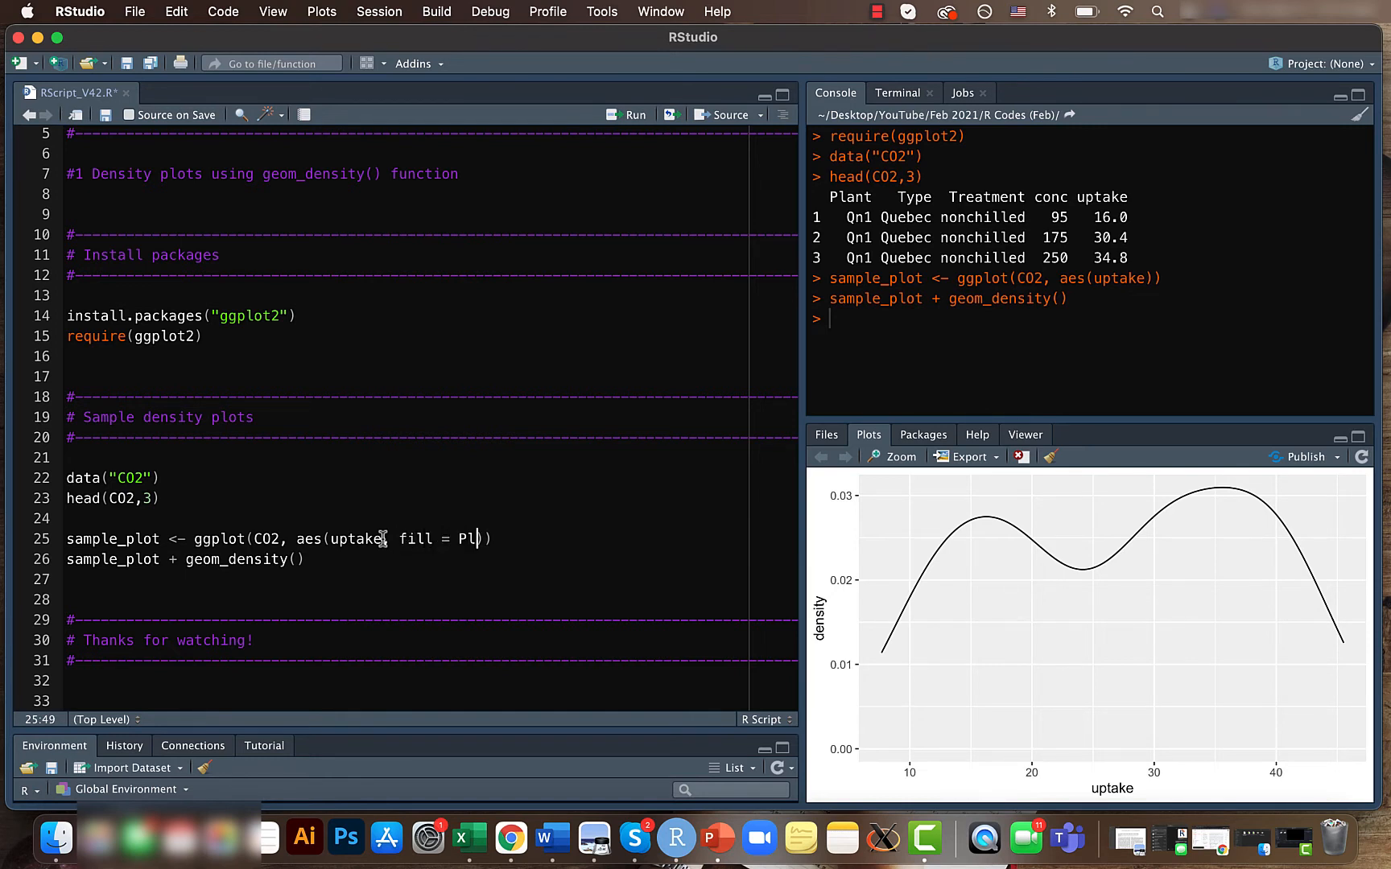
pyautogui.click(635, 114)
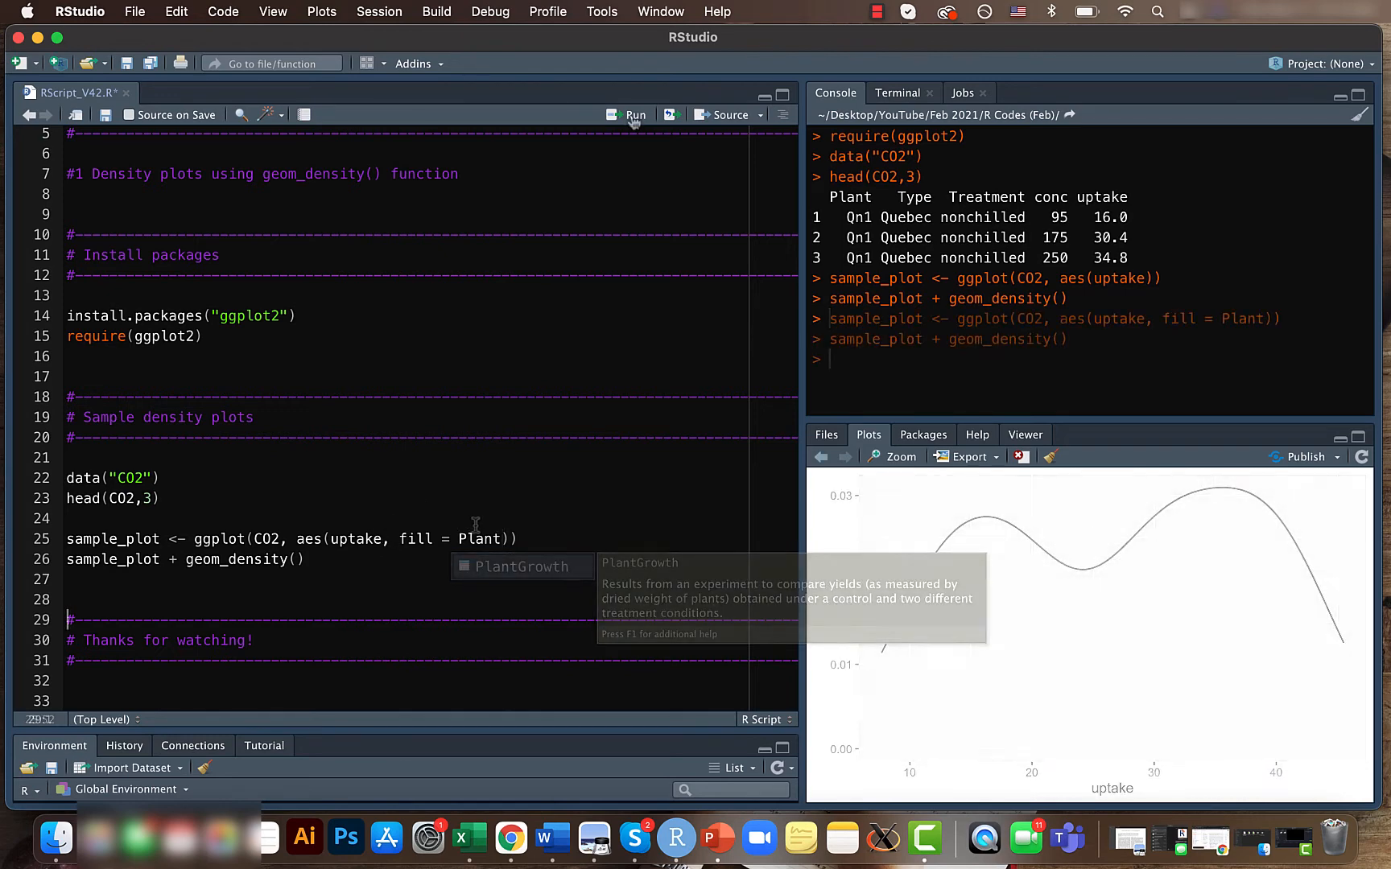
pyautogui.click(633, 115)
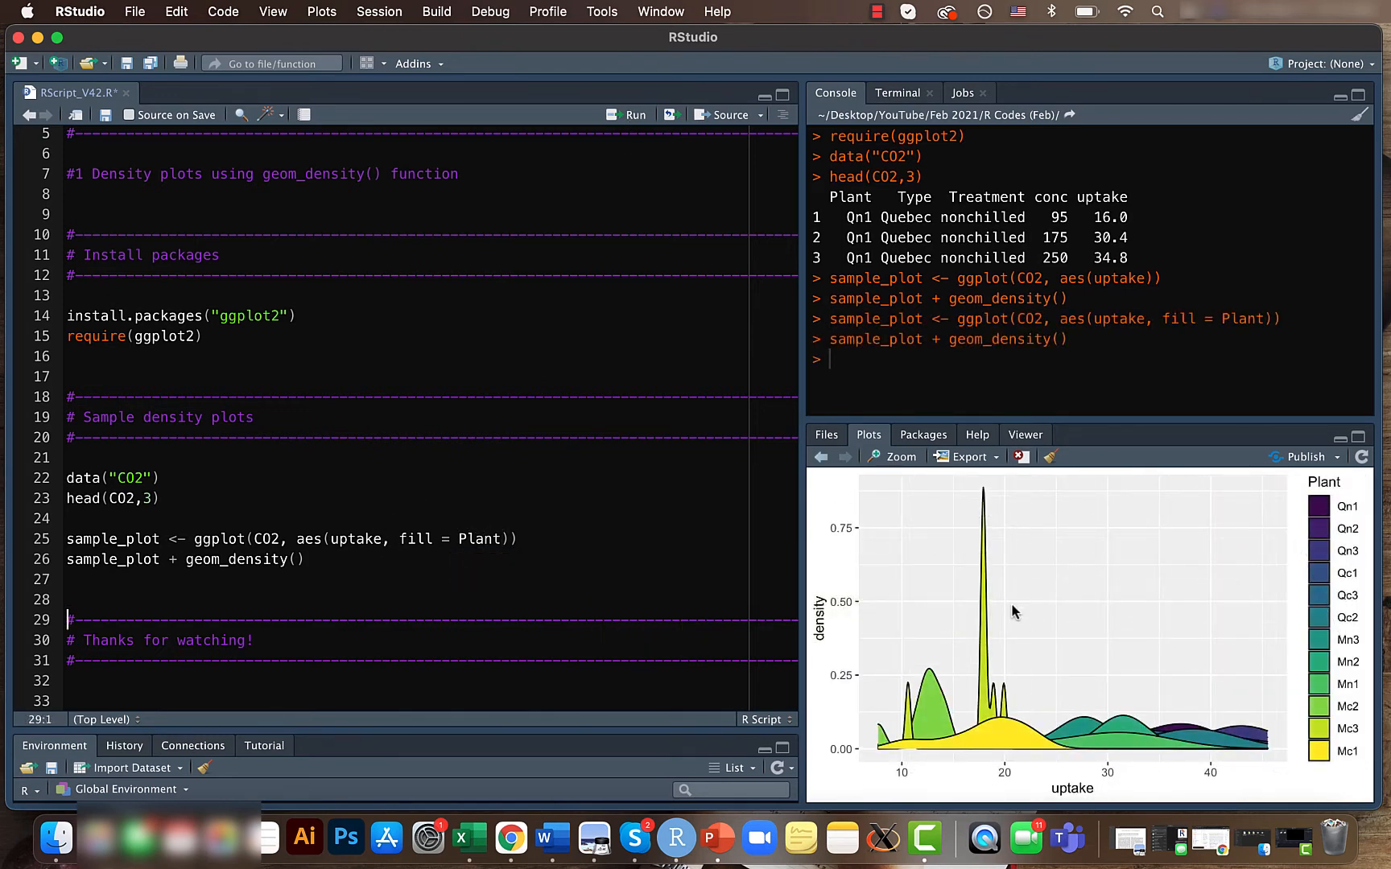
pyautogui.moveTo(1299, 586)
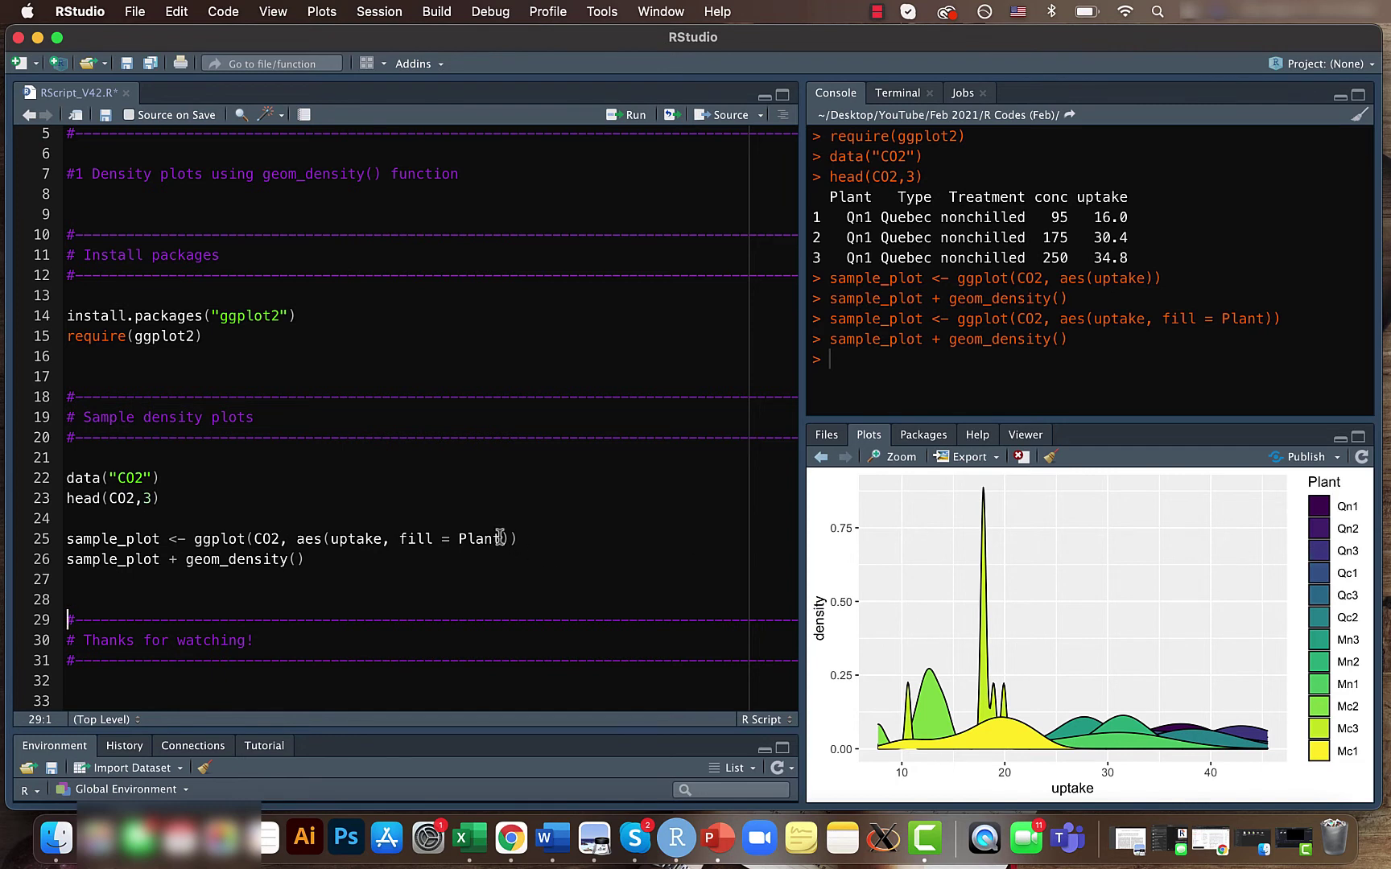
# Add color = Plant to aes() and rerun so curve outlines are coloured by Plant
pyautogui.write(', c')
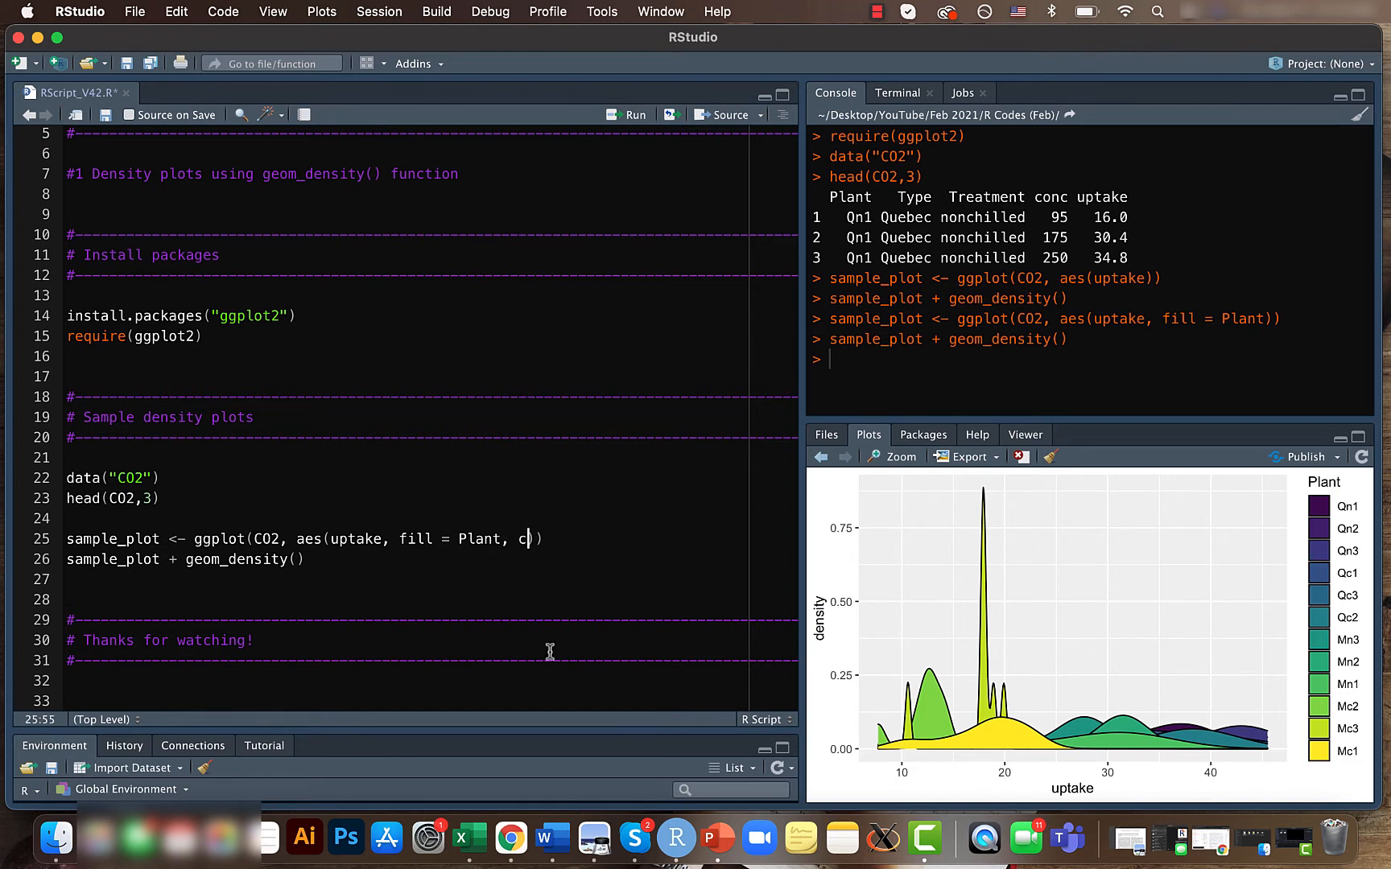
pyautogui.write('olor =')
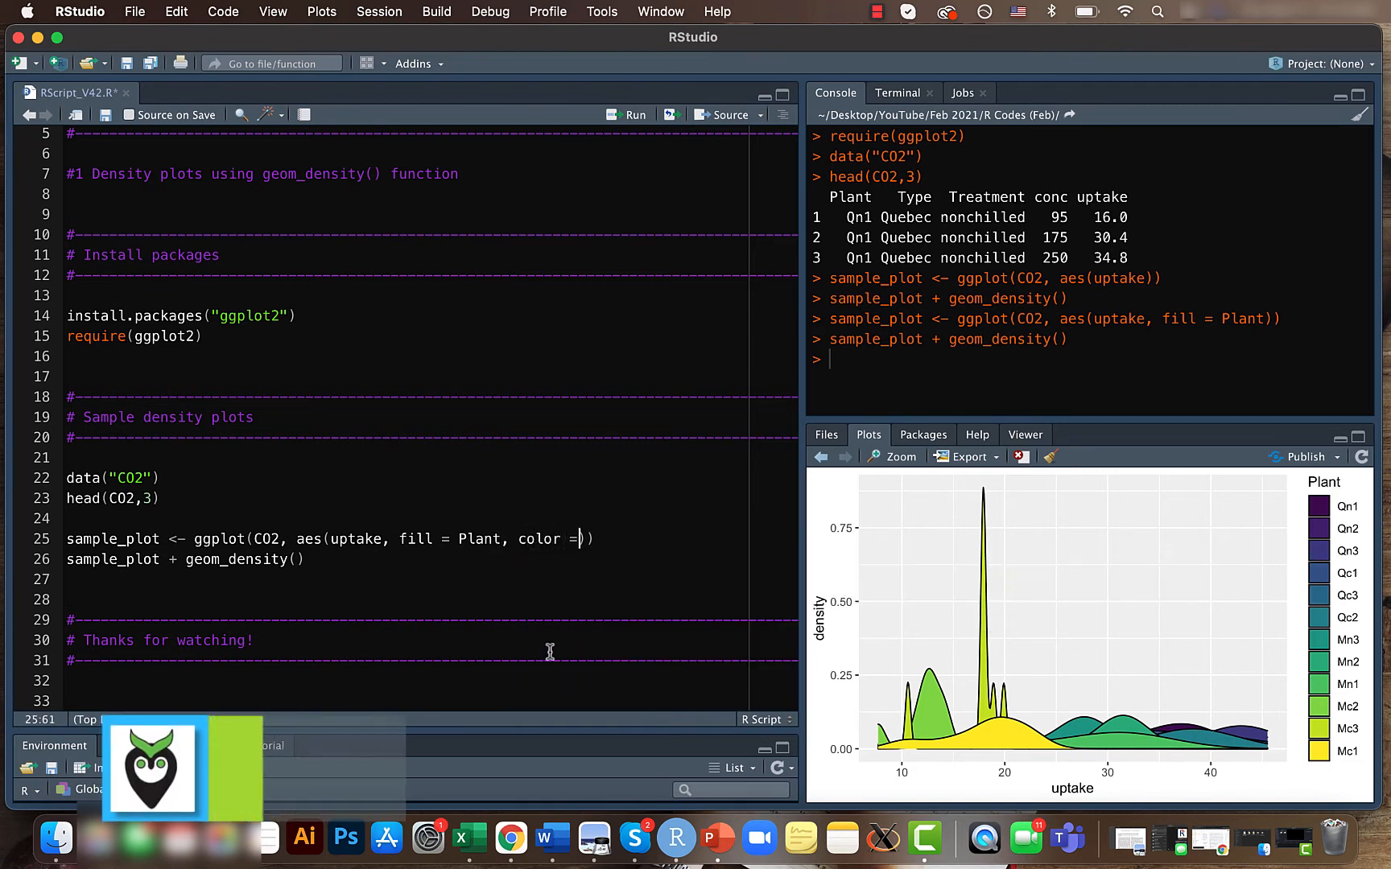
pyautogui.write('Pl')
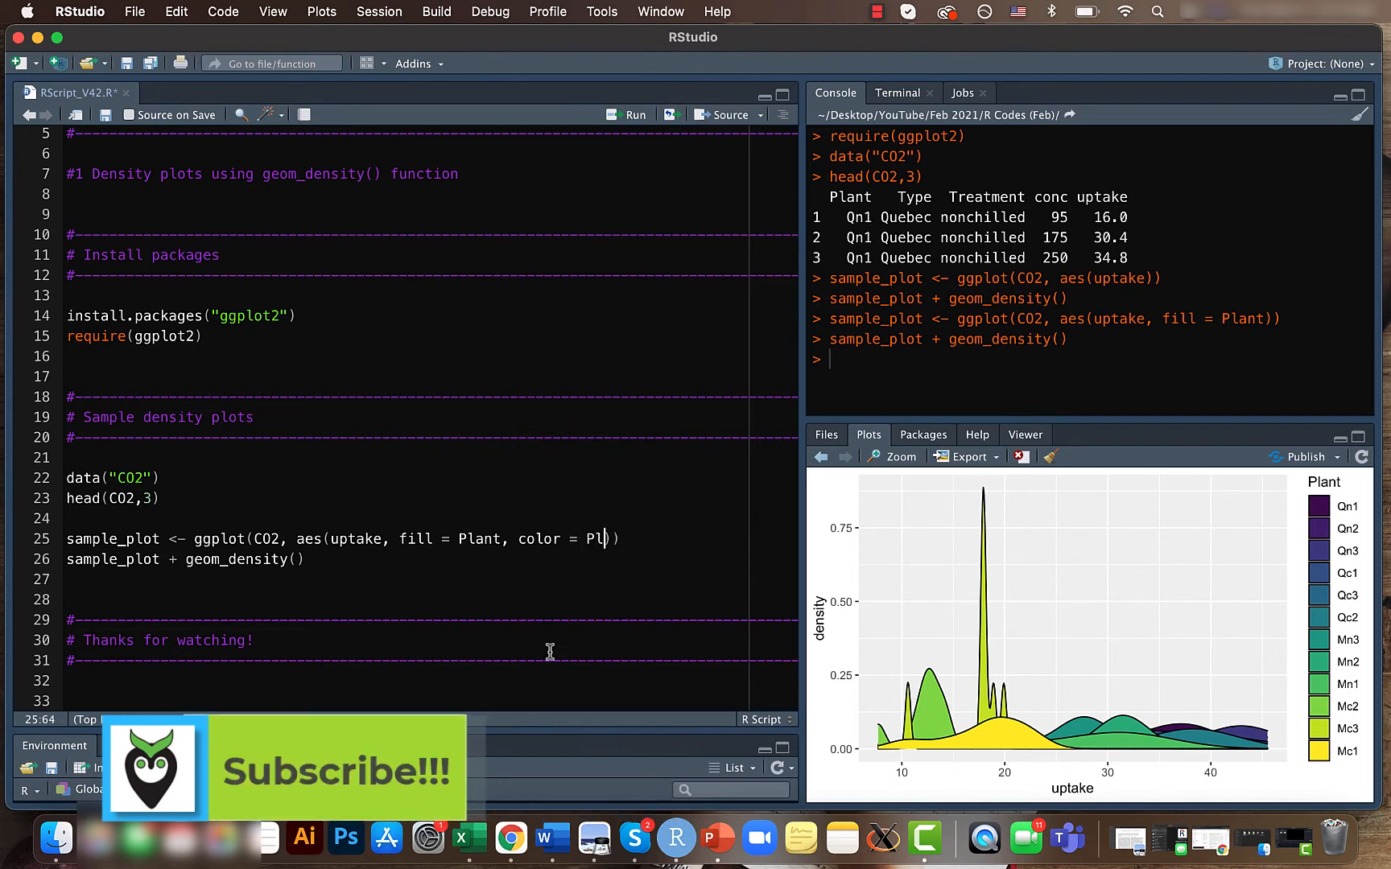
pyautogui.write('ant')
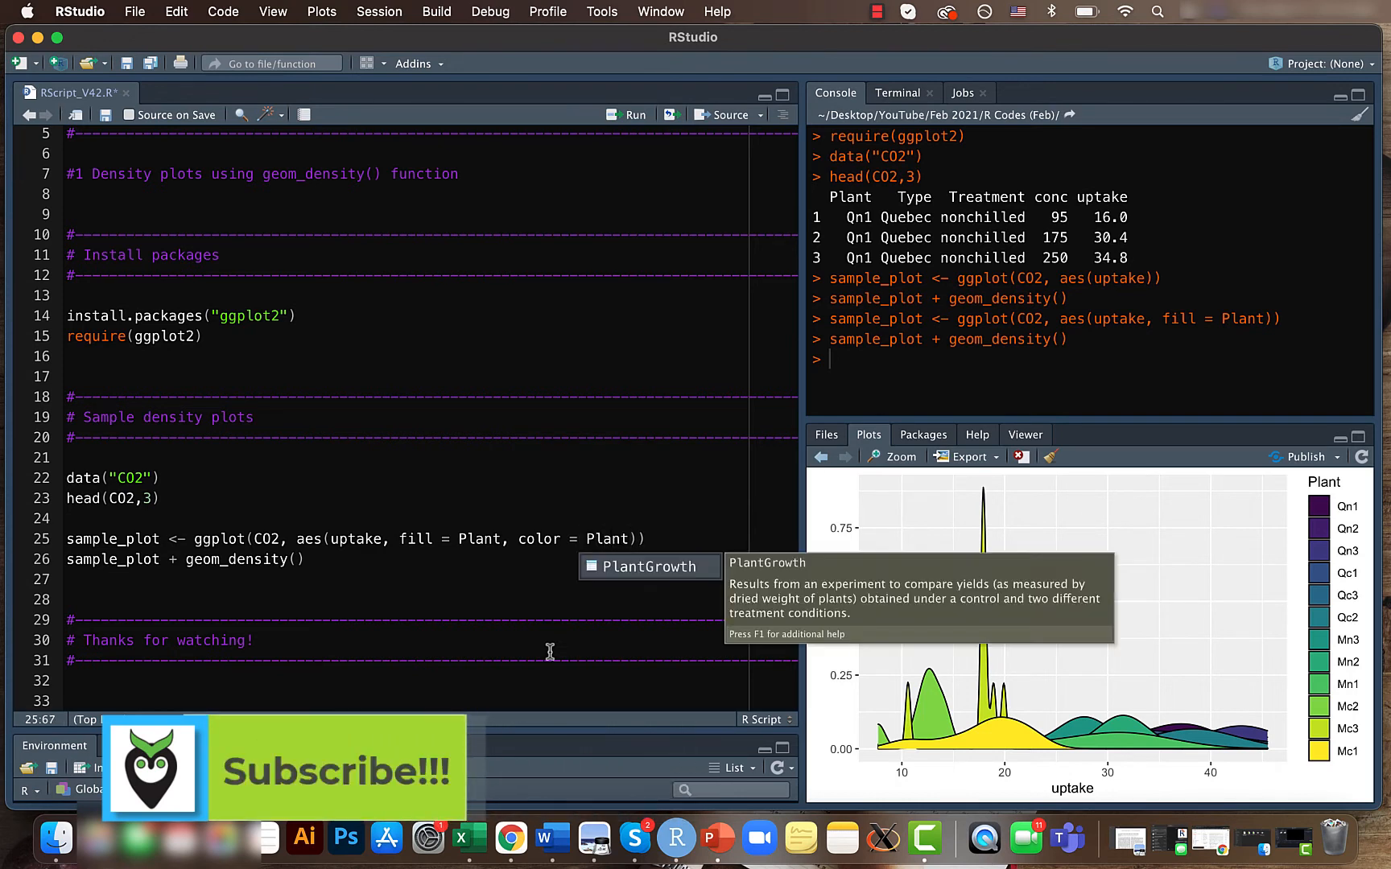
pyautogui.moveTo(657, 528)
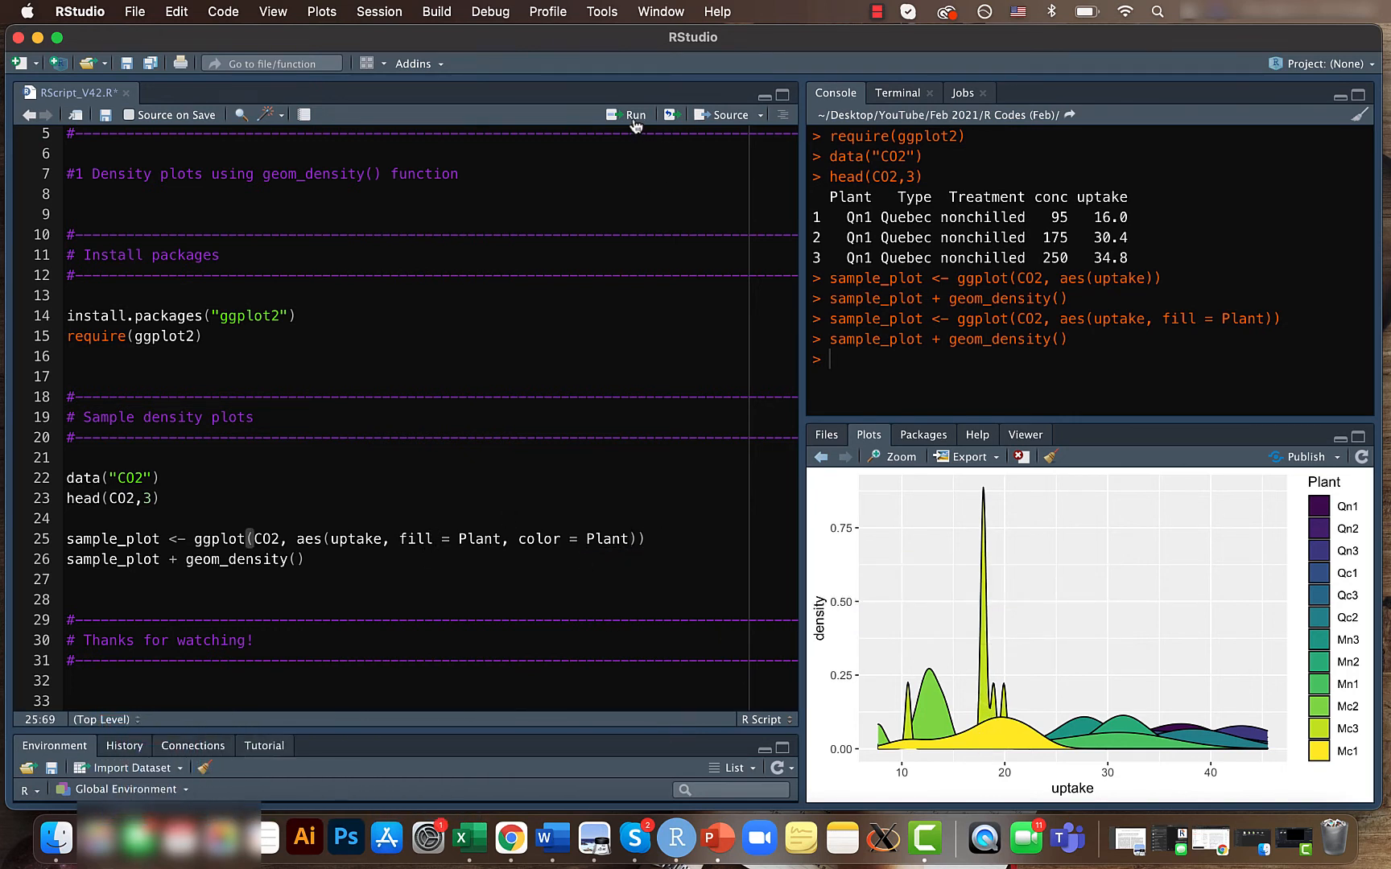
pyautogui.click(632, 114)
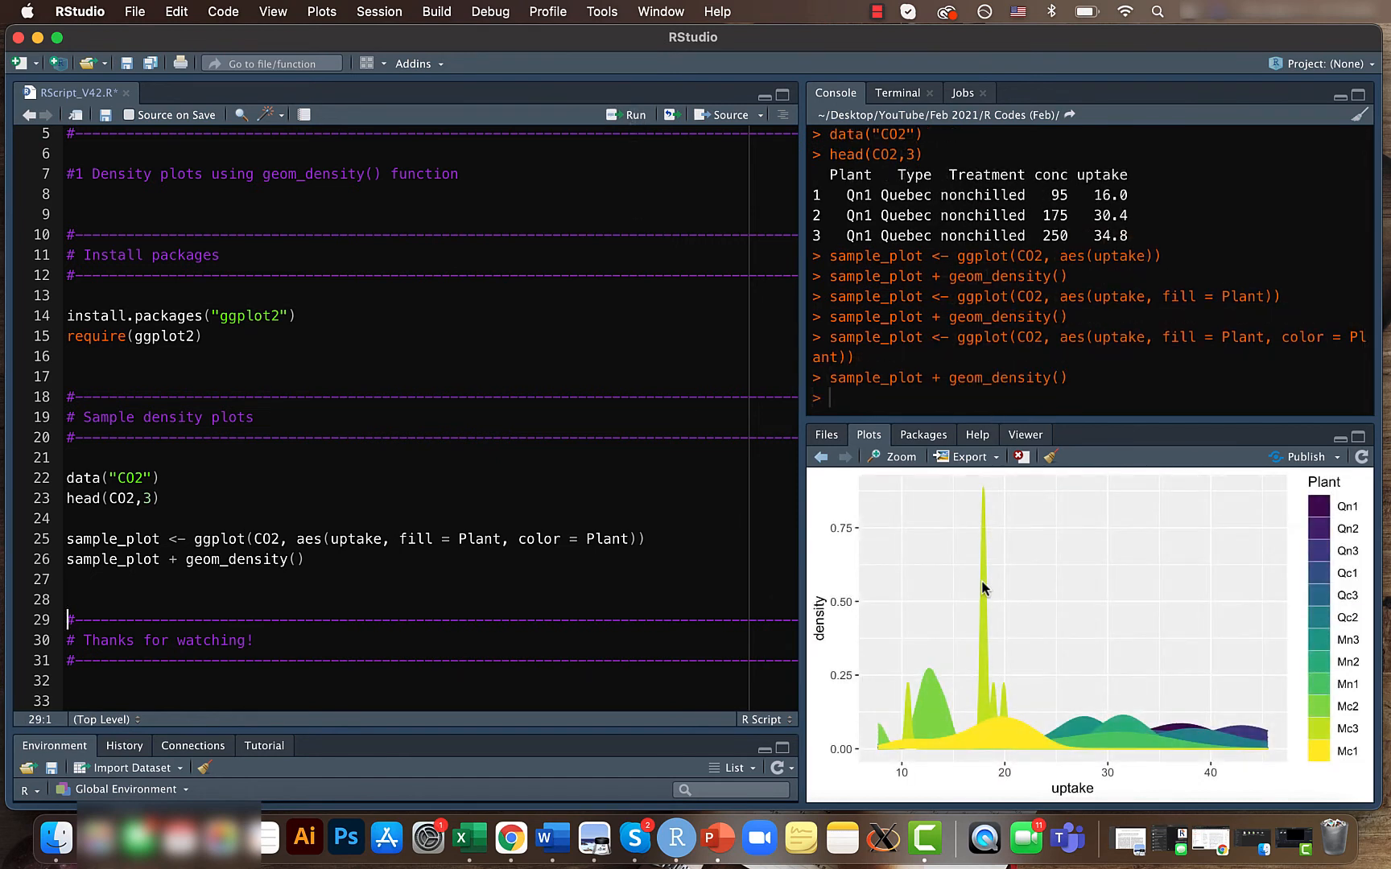
pyautogui.moveTo(963, 632)
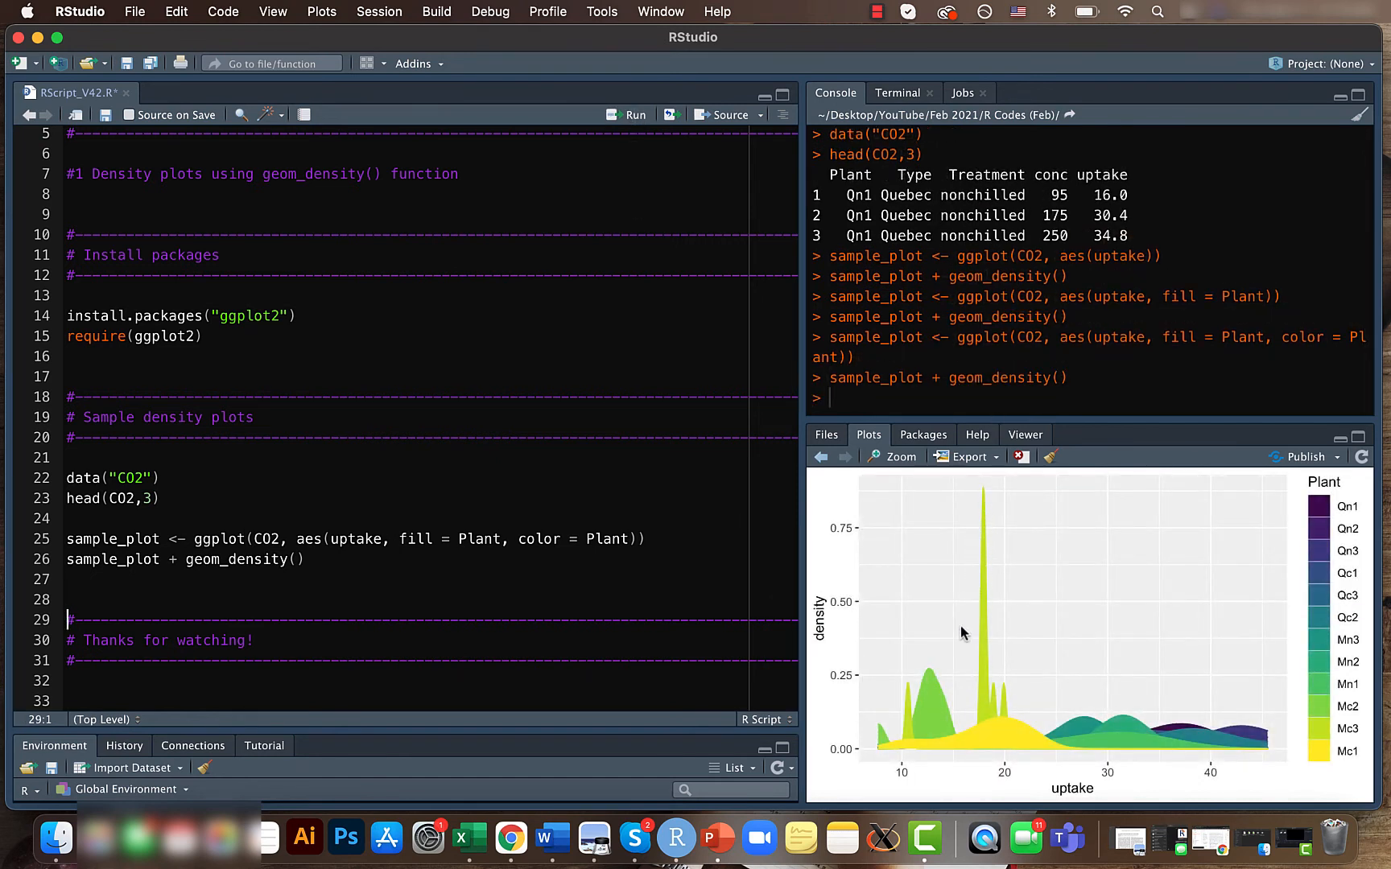
pyautogui.moveTo(985, 755)
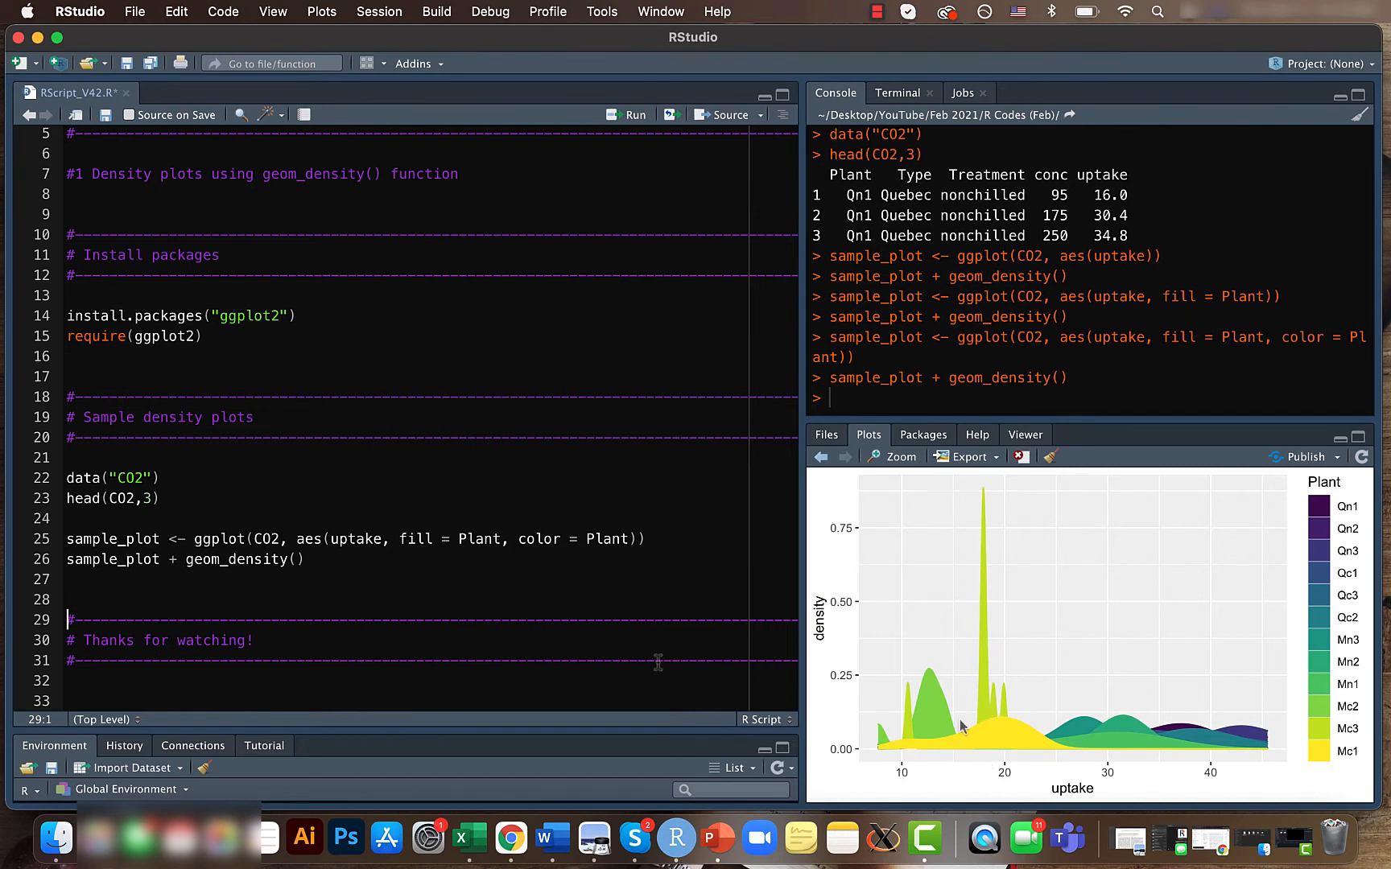
# Set alpha = 0.7 in geom_density(), drop color = Plant, and redraw the translucent plot
pyautogui.click(295, 559)
pyautogui.write('alpha = 0.7')
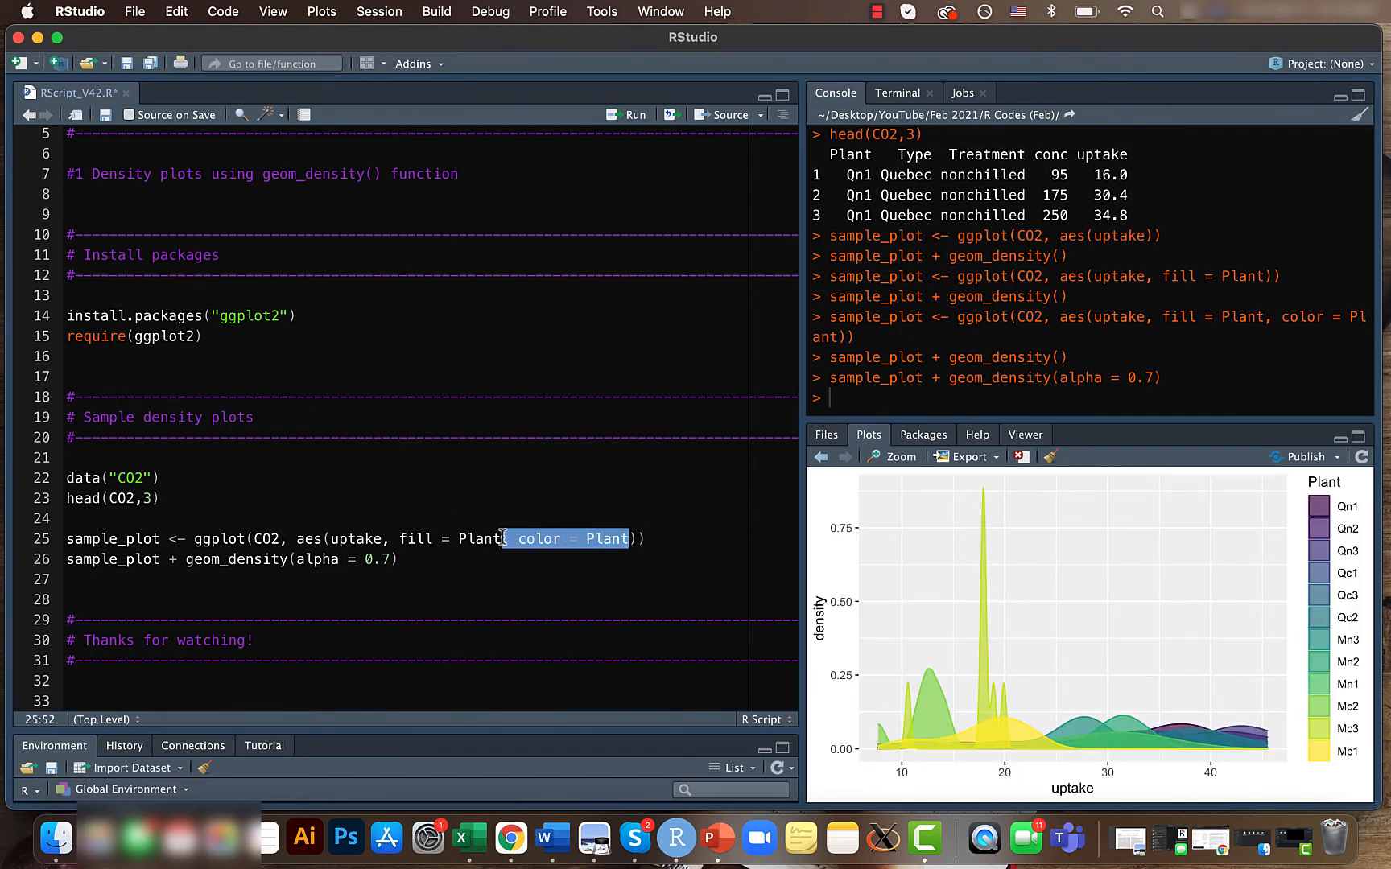
pyautogui.click(633, 114)
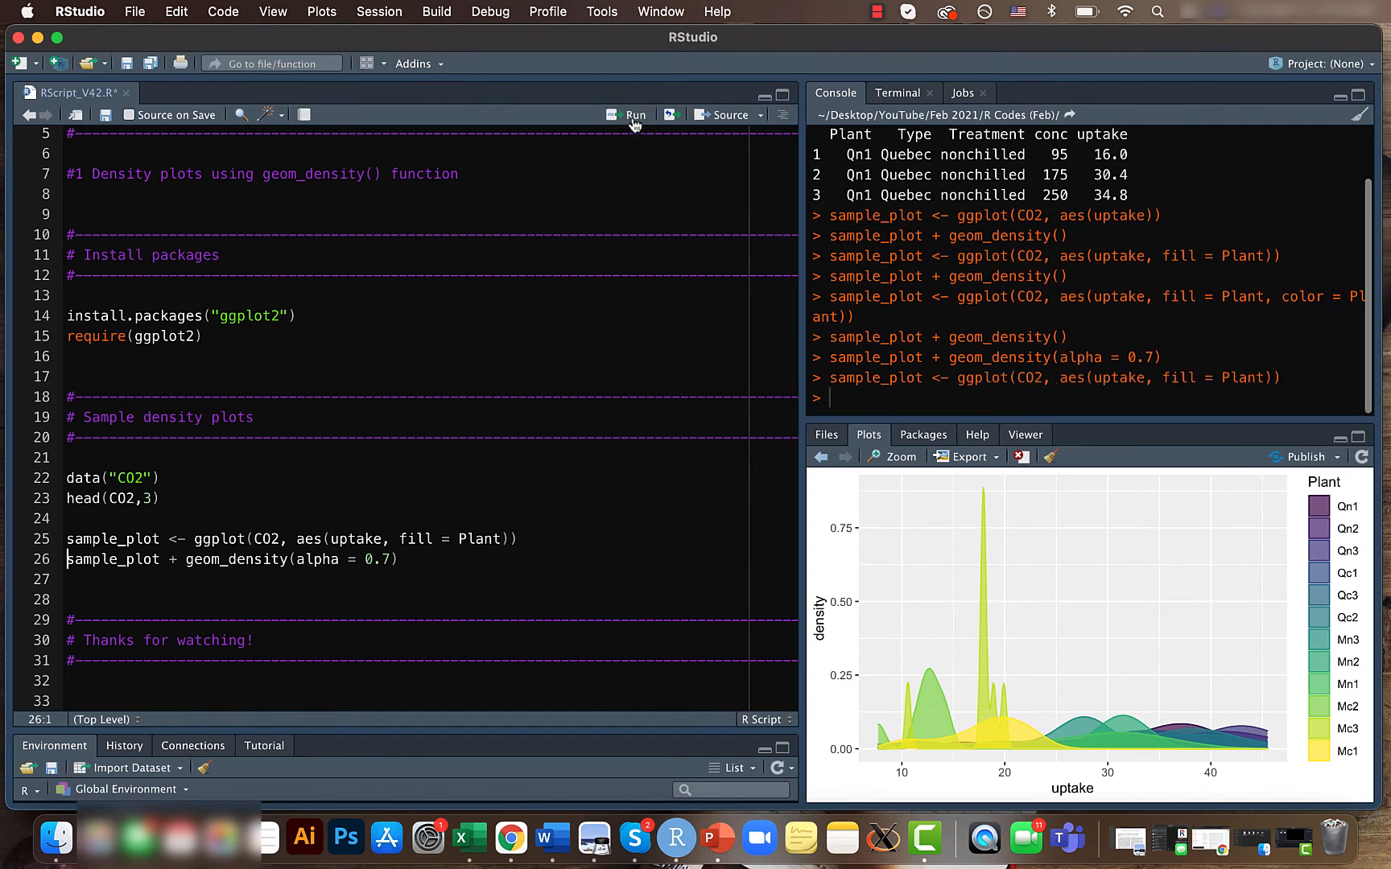
pyautogui.click(633, 114)
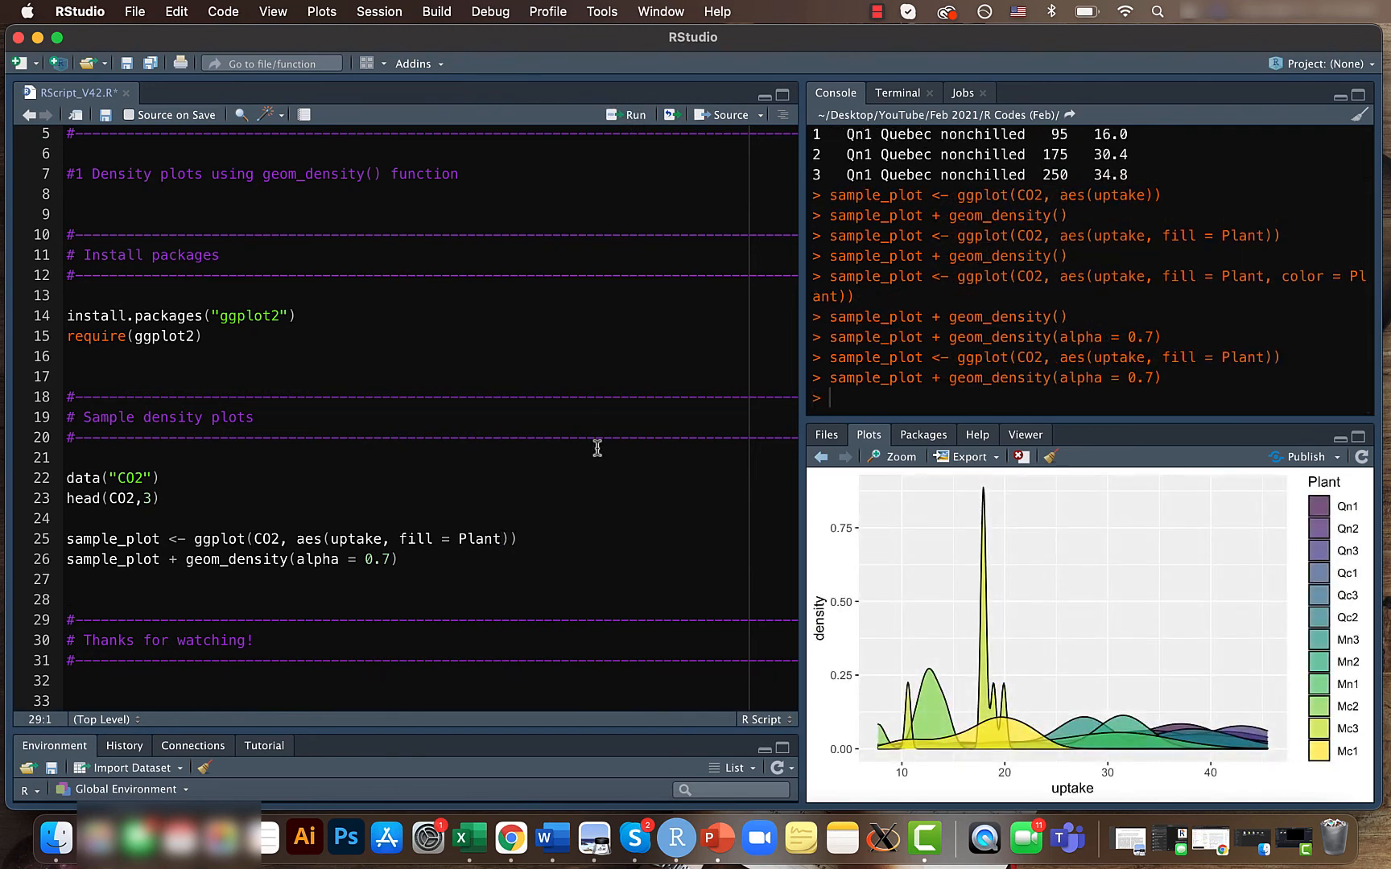